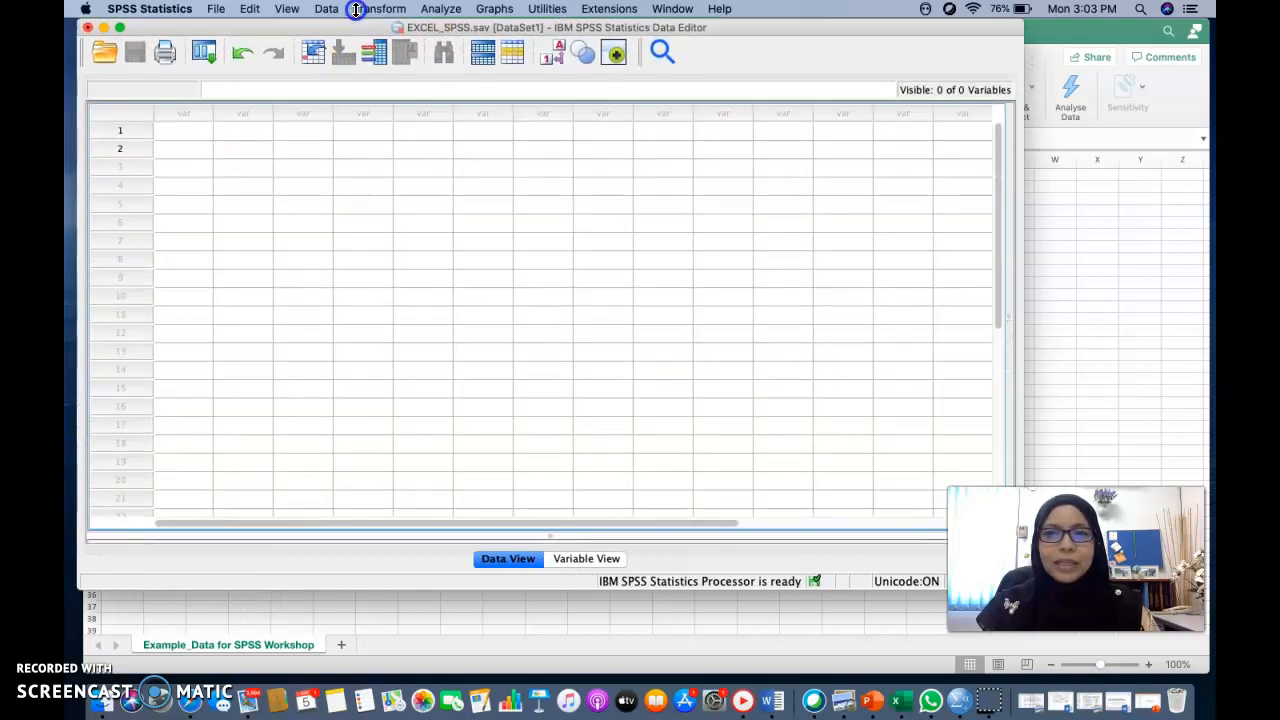
{"action": "mouse_move", "coordinate": [1027, 351]}
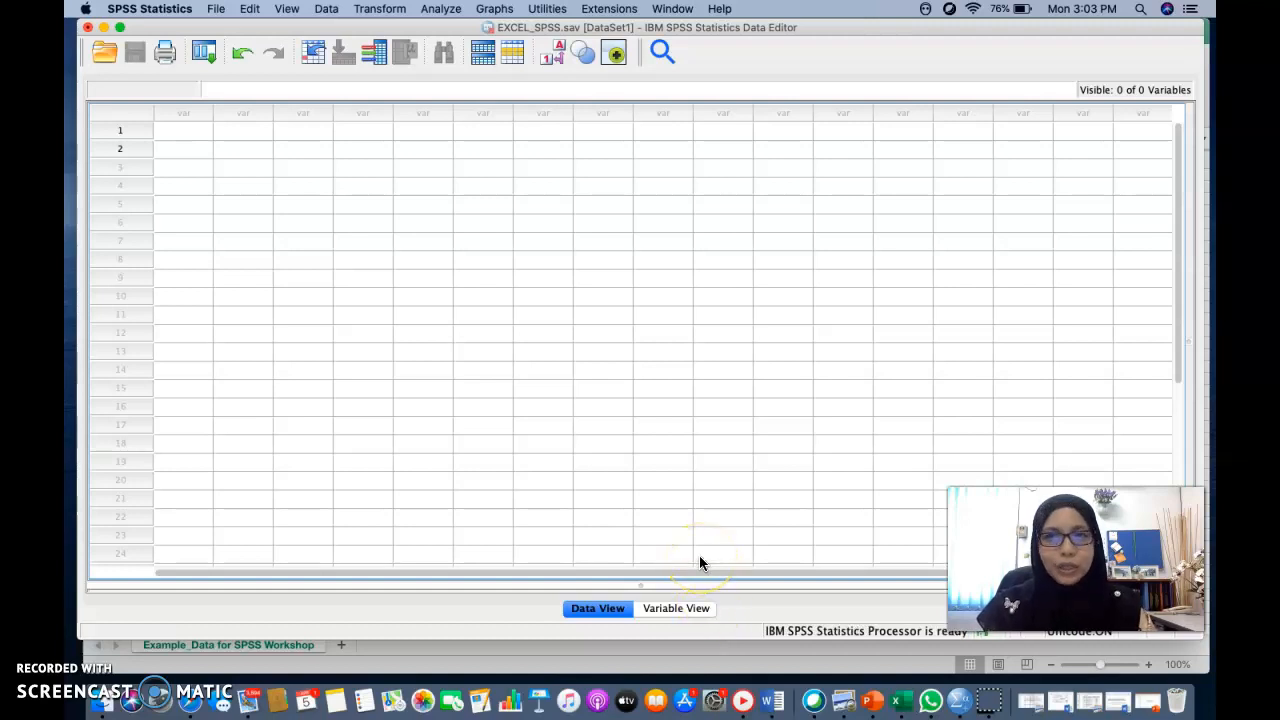
Open and close the Edit menu in the maximized empty Data Editor
{"action": "left_click", "coordinate": [249, 9]}
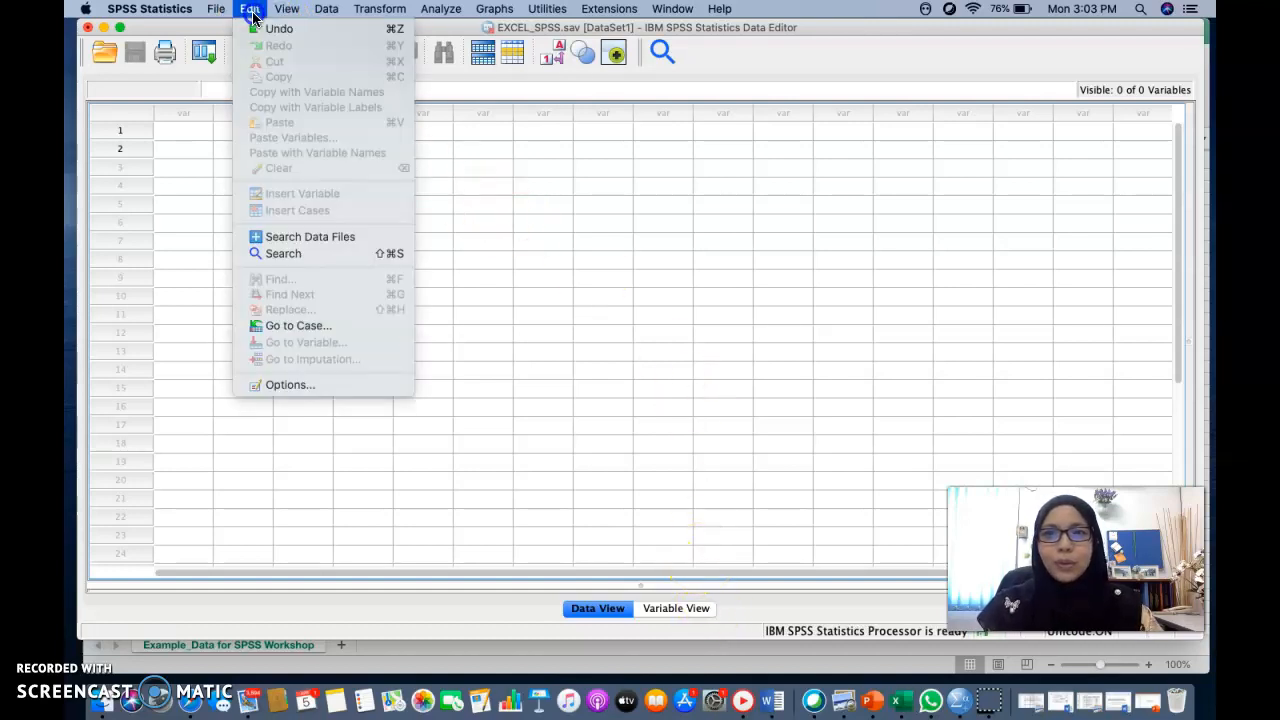
{"action": "left_click", "coordinate": [326, 9]}
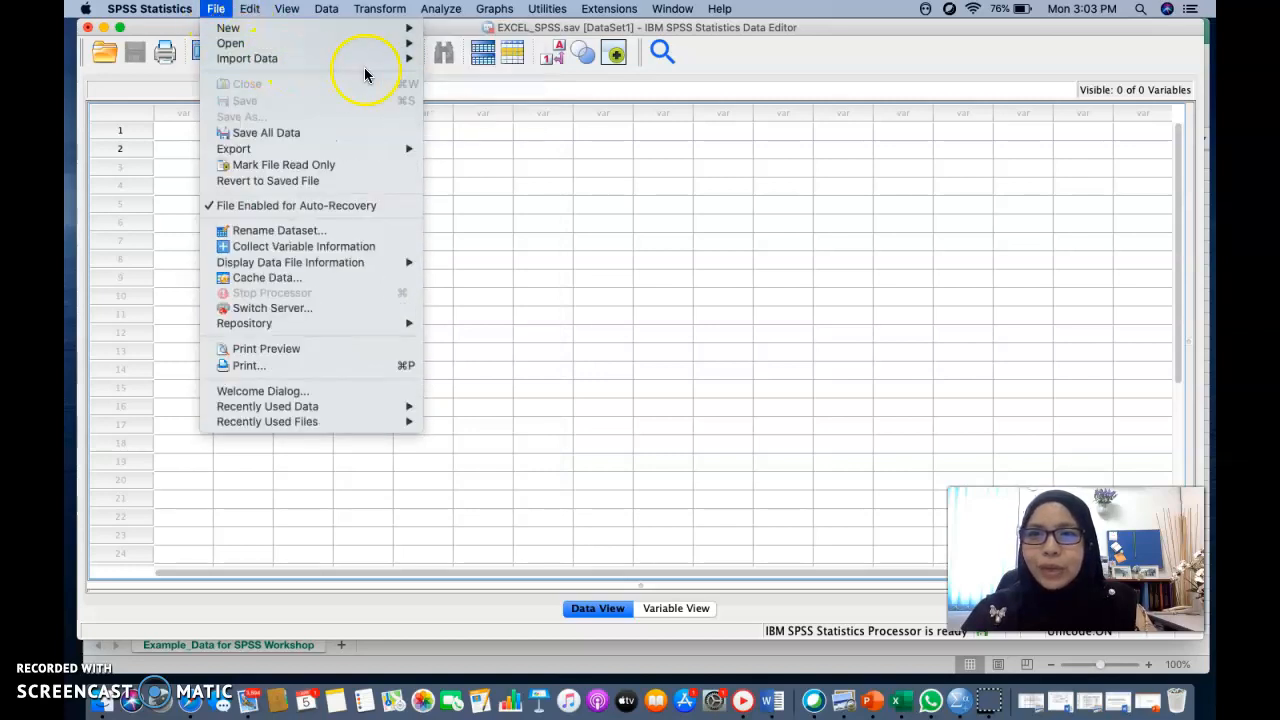
{"action": "mouse_move", "coordinate": [247, 58]}
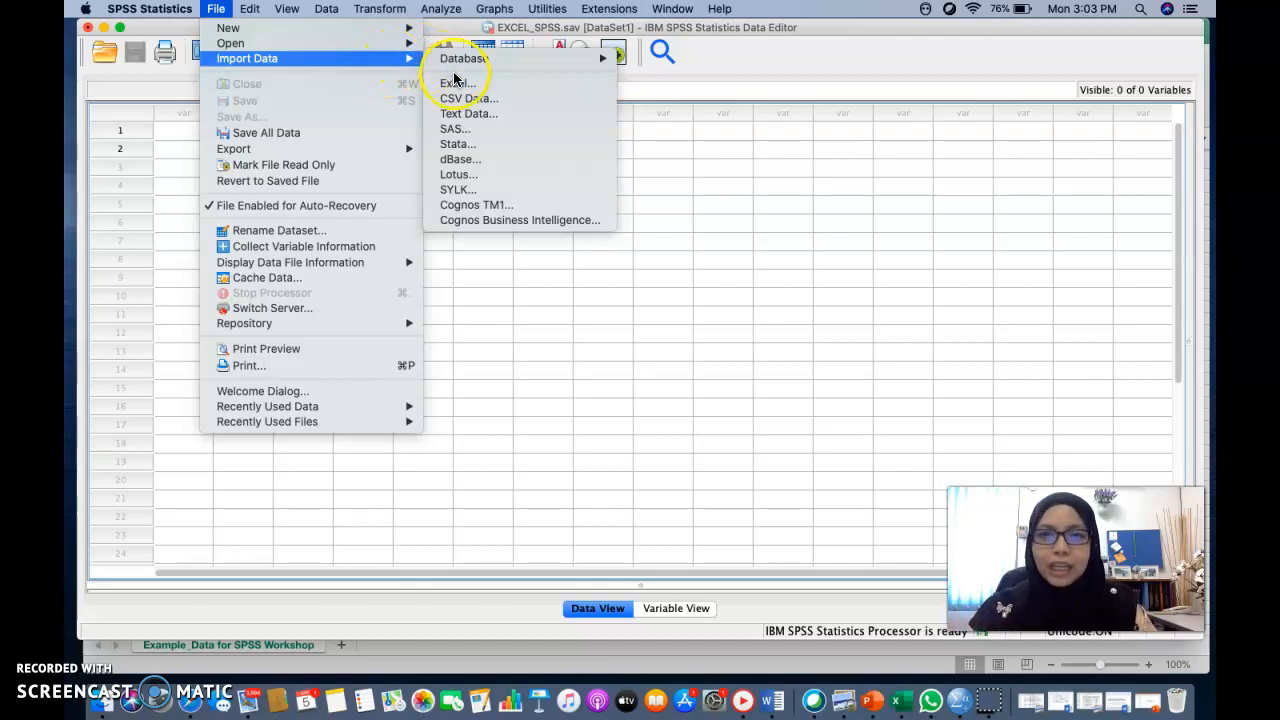
{"action": "mouse_move", "coordinate": [455, 83]}
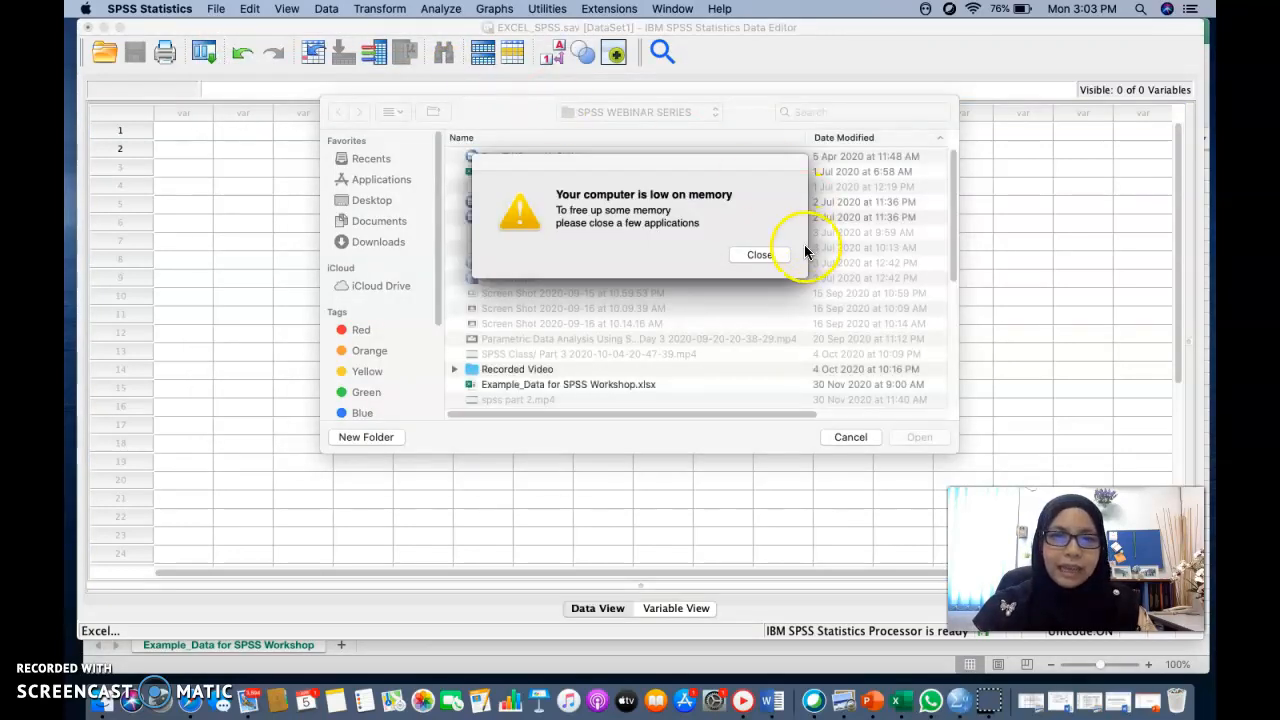
Dismiss the low-memory warning and open Excell_Exmaple_Data_SPSS.xlsx for import
{"action": "left_click", "coordinate": [759, 254]}
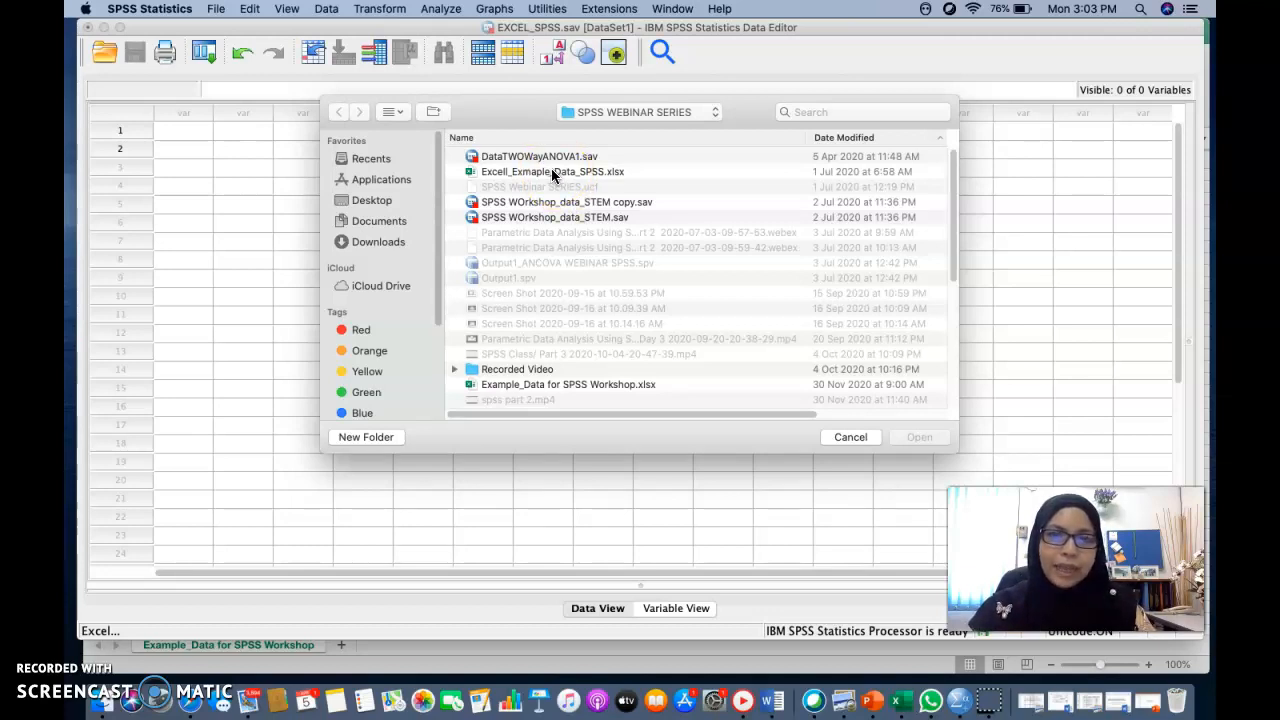
{"action": "left_click", "coordinate": [552, 171]}
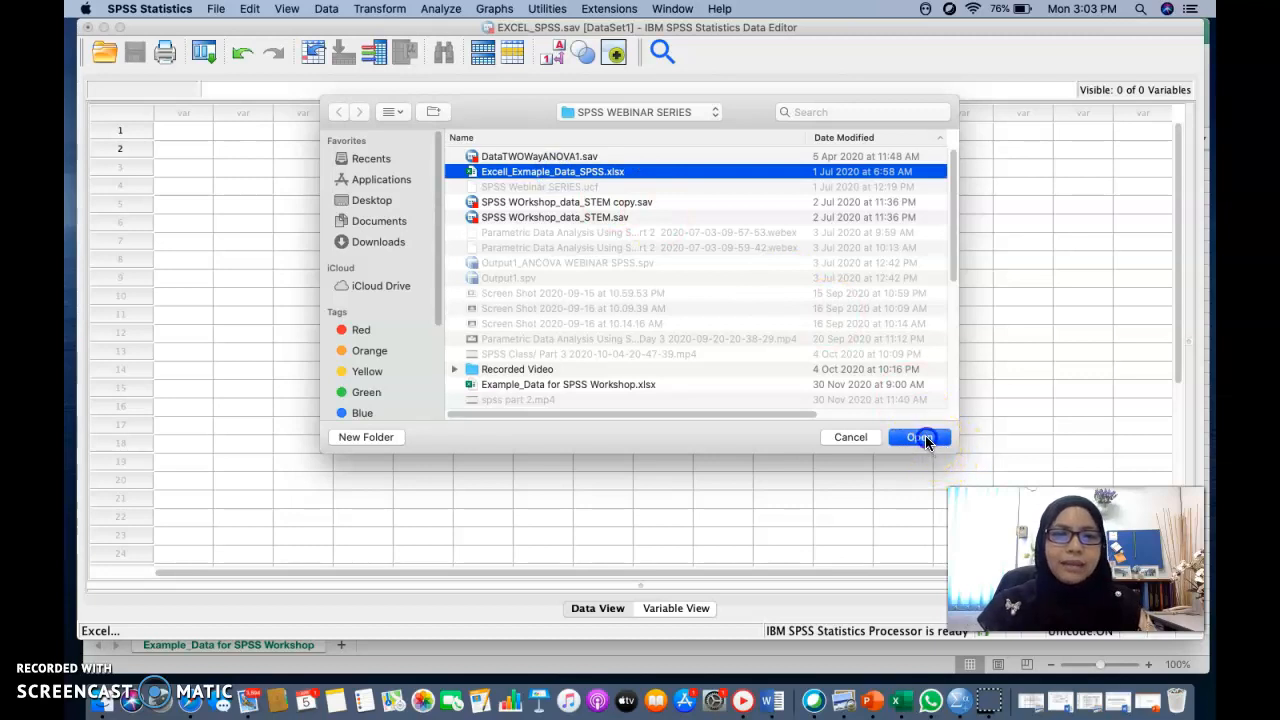
{"action": "left_click", "coordinate": [917, 437]}
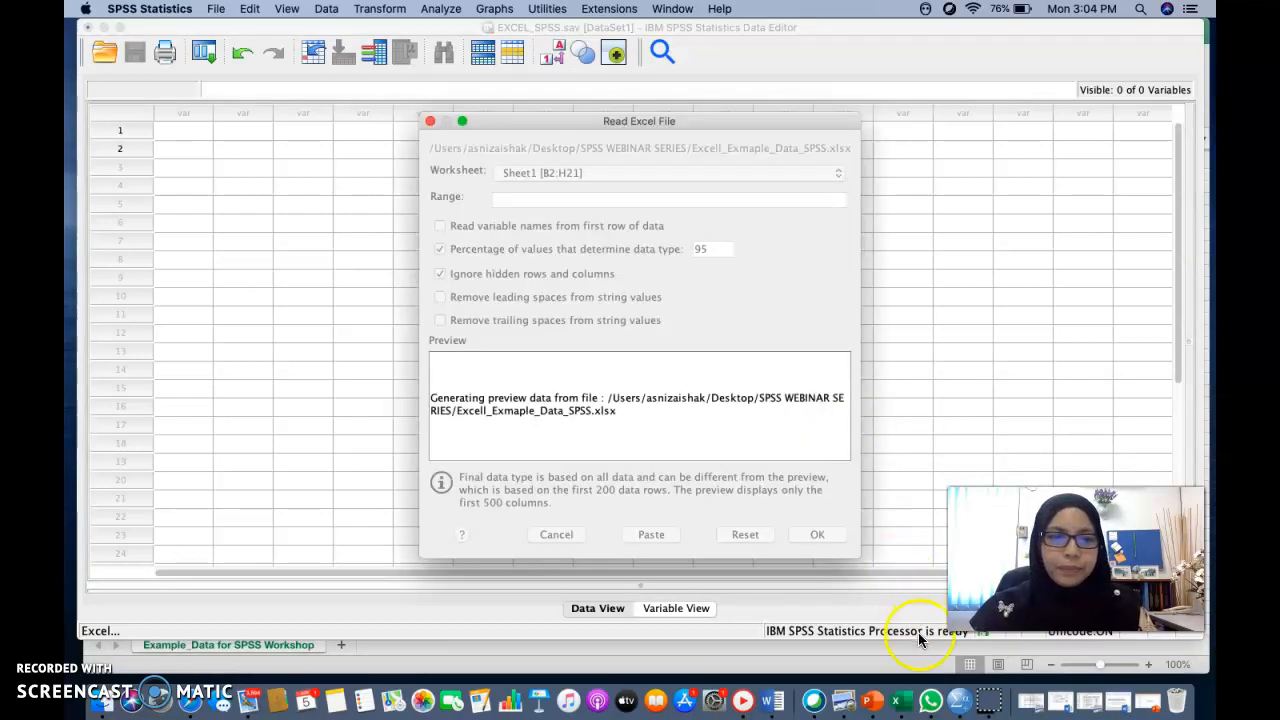
Import the Excel sheet, reading variable names from the first row
{"action": "left_click", "coordinate": [439, 225]}
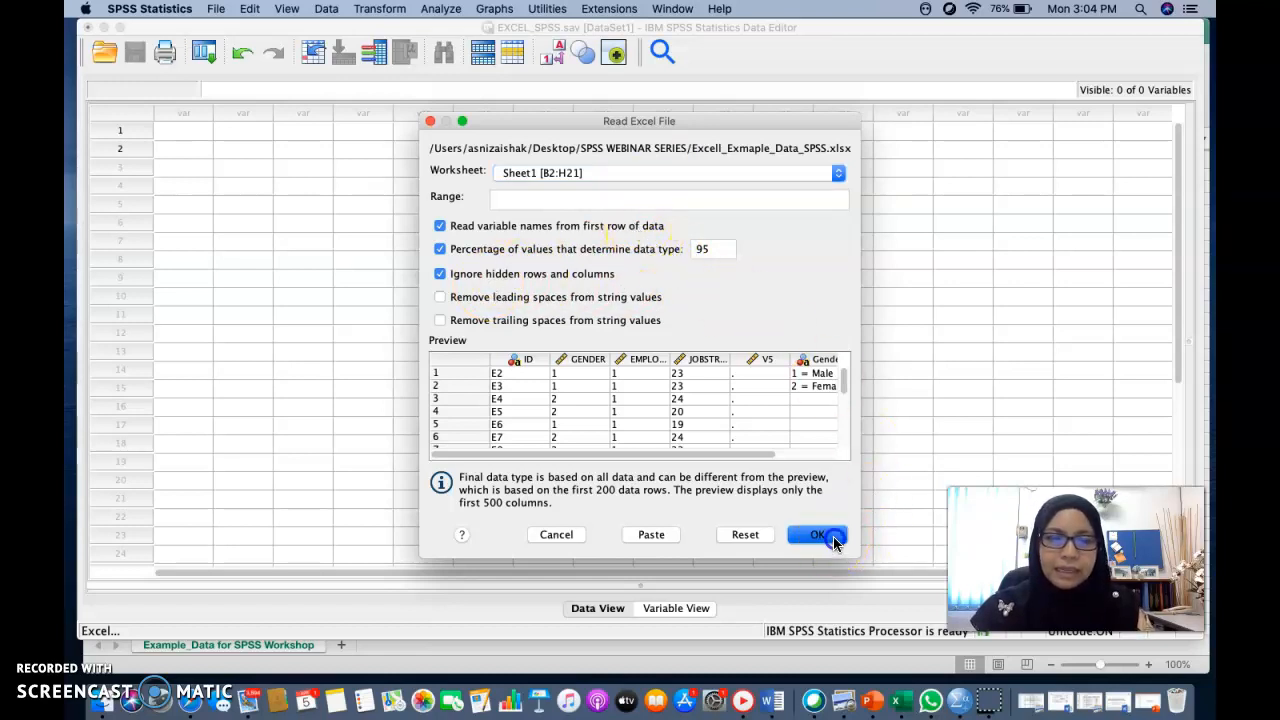
{"action": "left_click", "coordinate": [817, 534]}
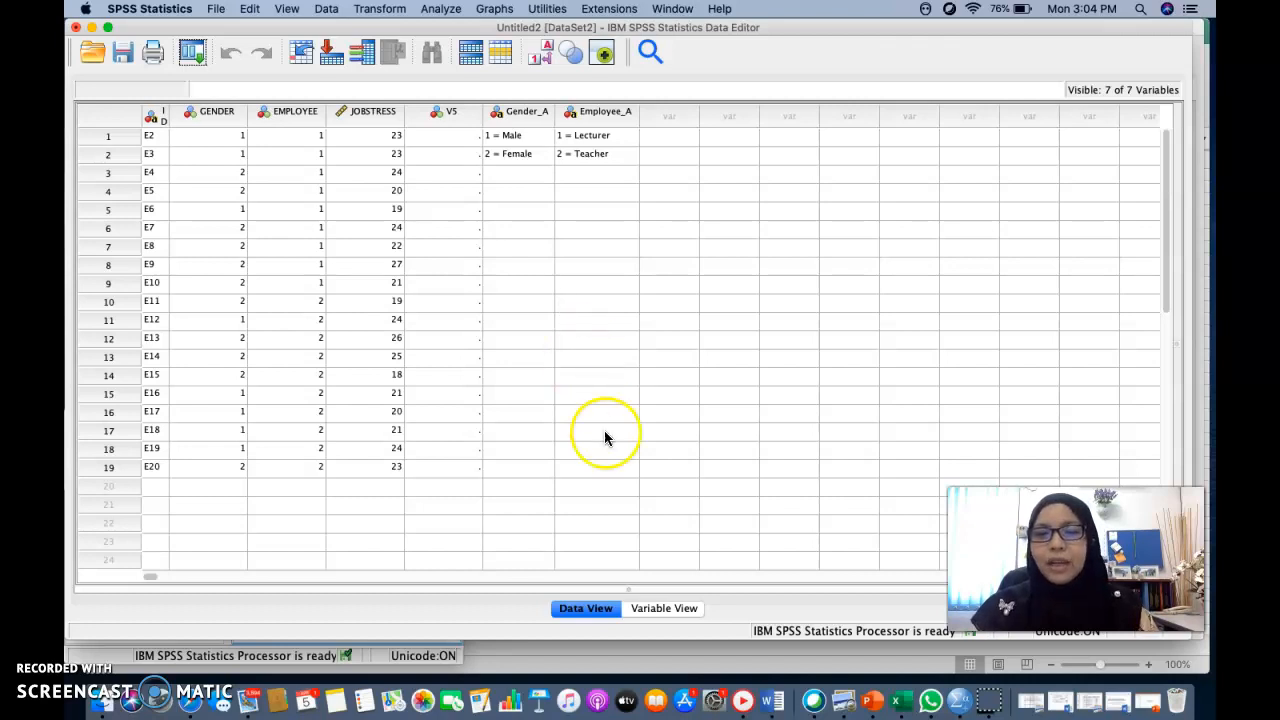
Compare Variable View with Data View, then return to Variable View
{"action": "left_click", "coordinate": [663, 608]}
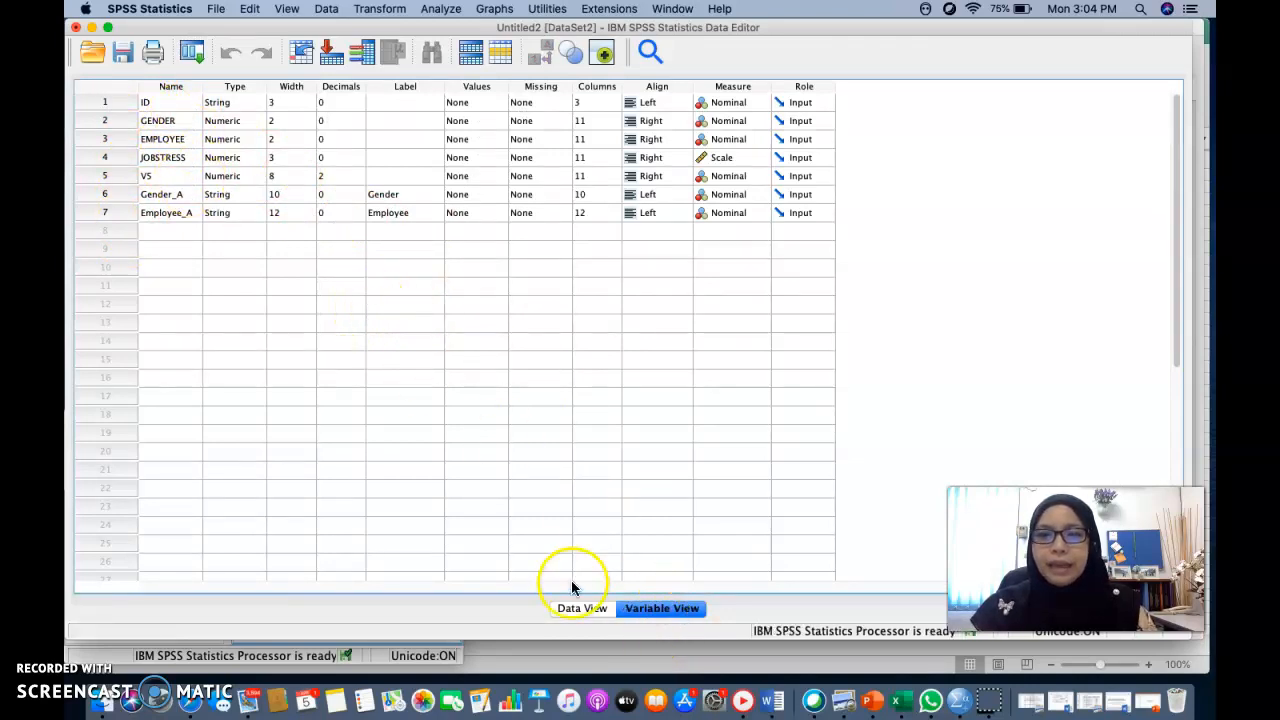
{"action": "left_click", "coordinate": [581, 608]}
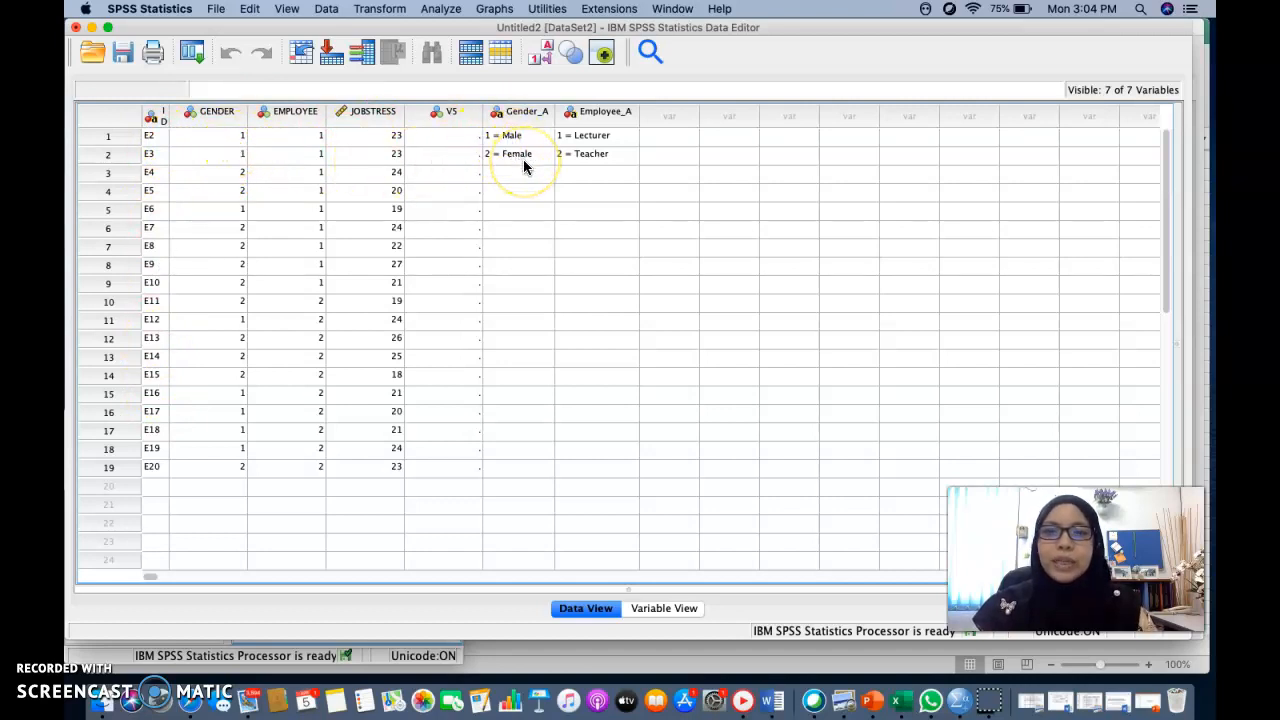
{"action": "mouse_move", "coordinate": [625, 143]}
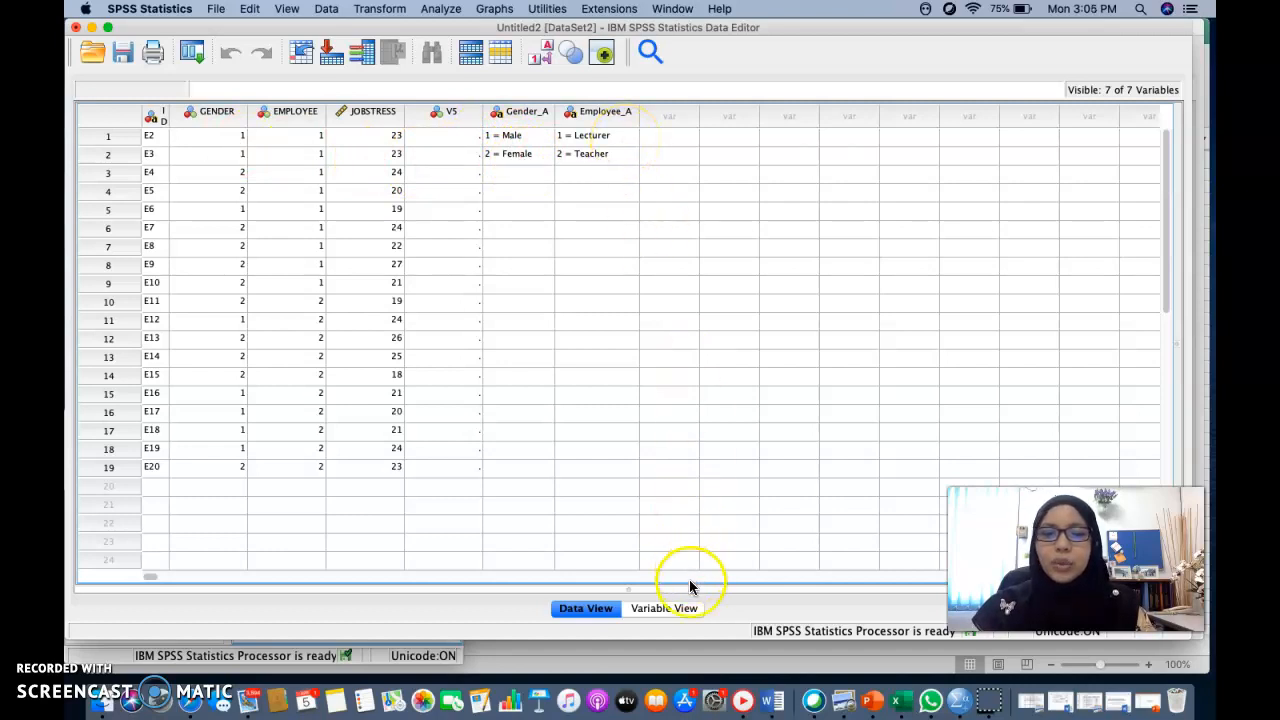
{"action": "left_click", "coordinate": [662, 608]}
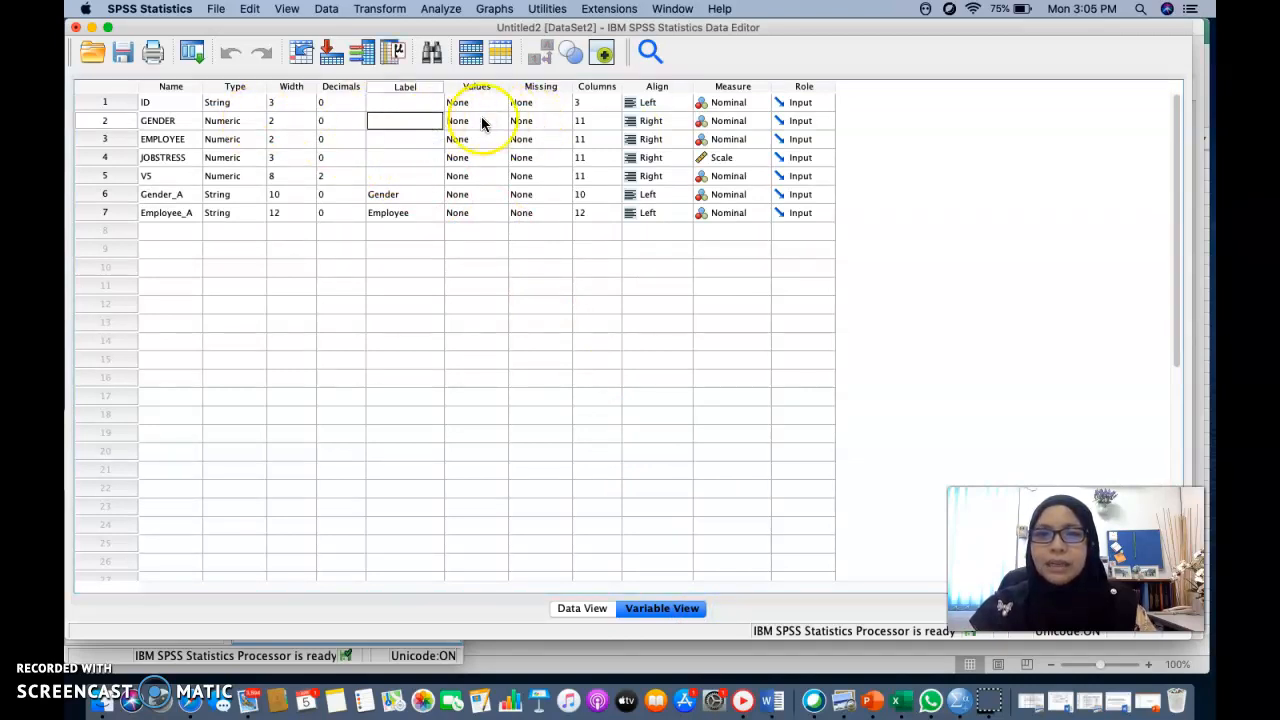
Give GENDER value labels 1 = Male and 2 = Female, then return to Variable View
{"action": "left_click", "coordinate": [476, 120]}
{"action": "type", "text": "1"}
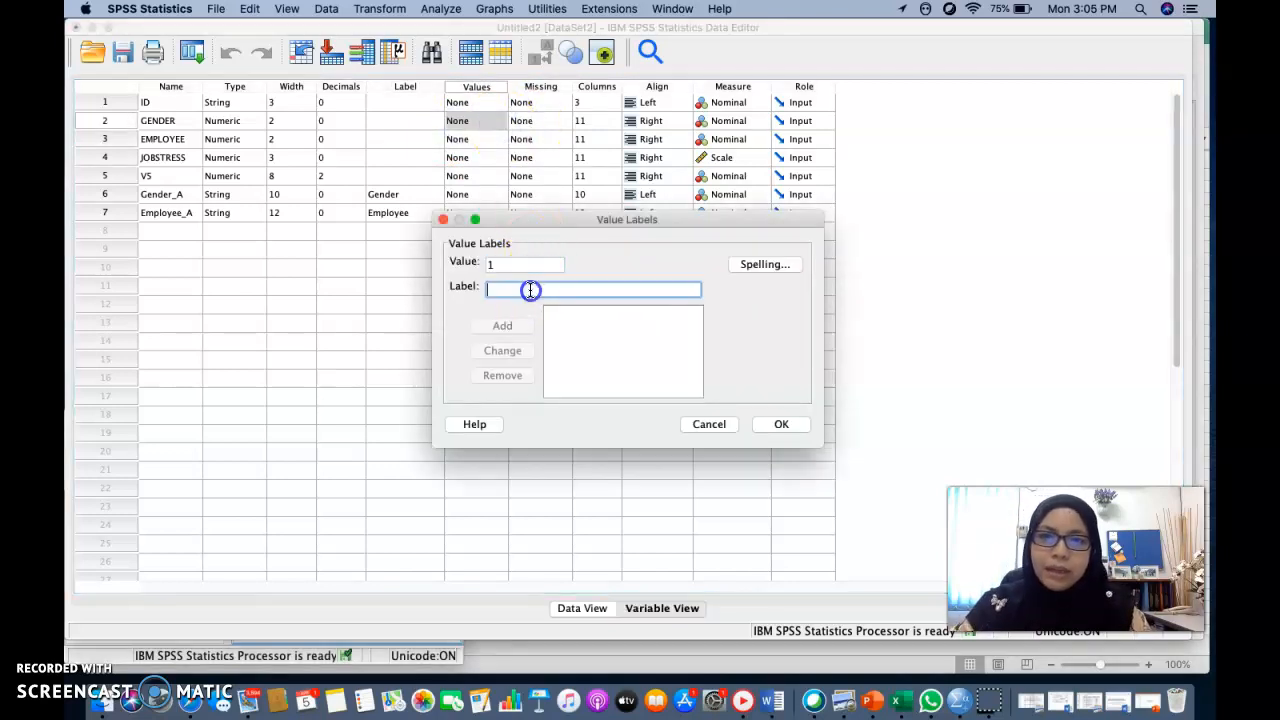
{"action": "type", "text": "Male"}
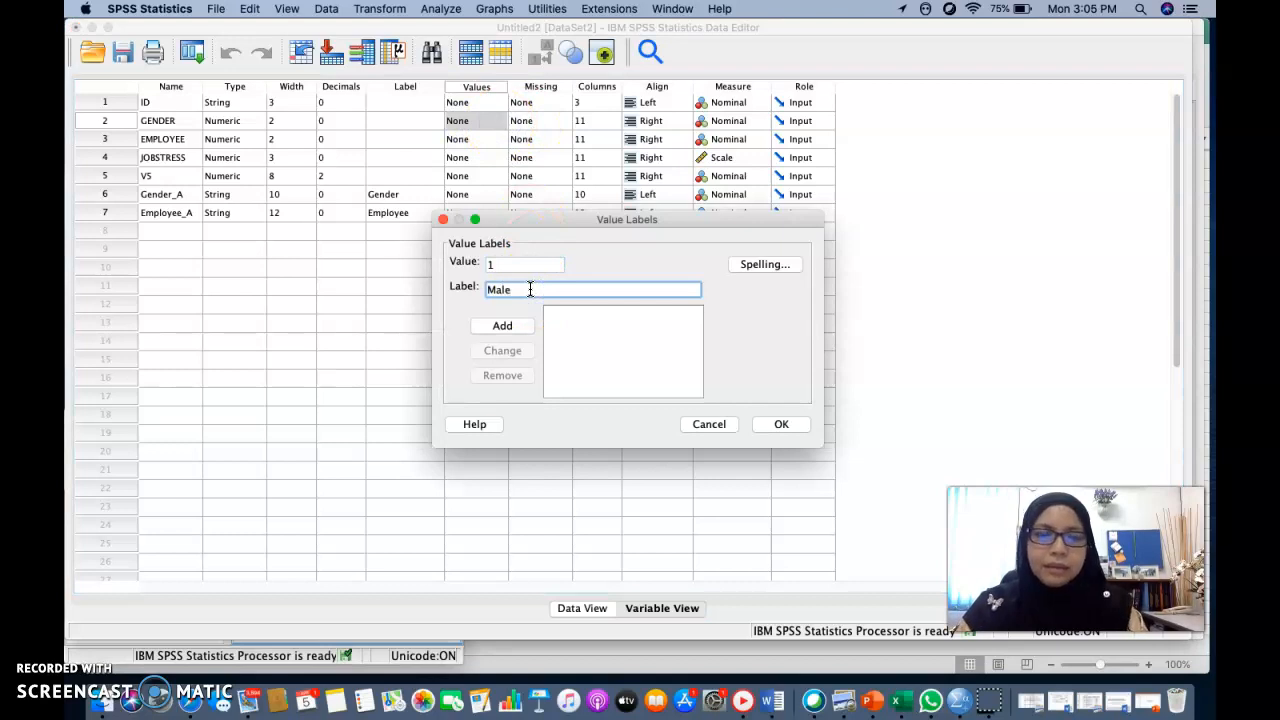
{"action": "left_click", "coordinate": [502, 325]}
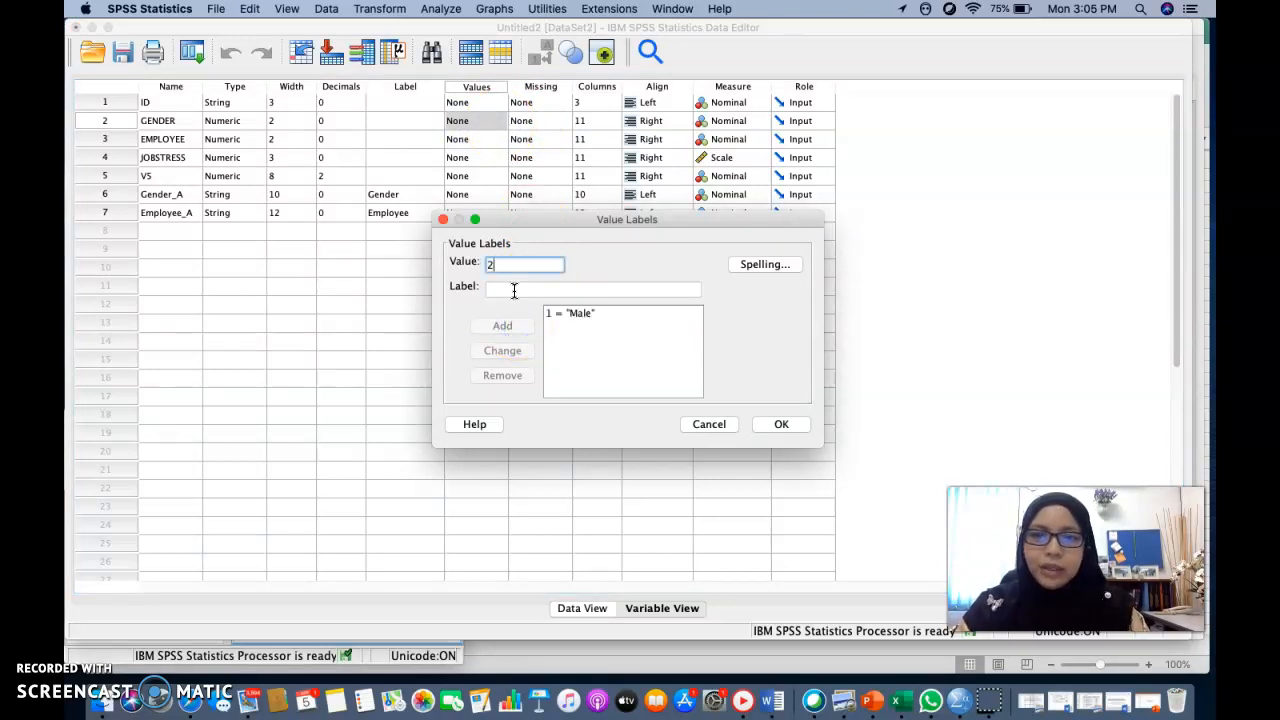
{"action": "type", "text": "Female"}
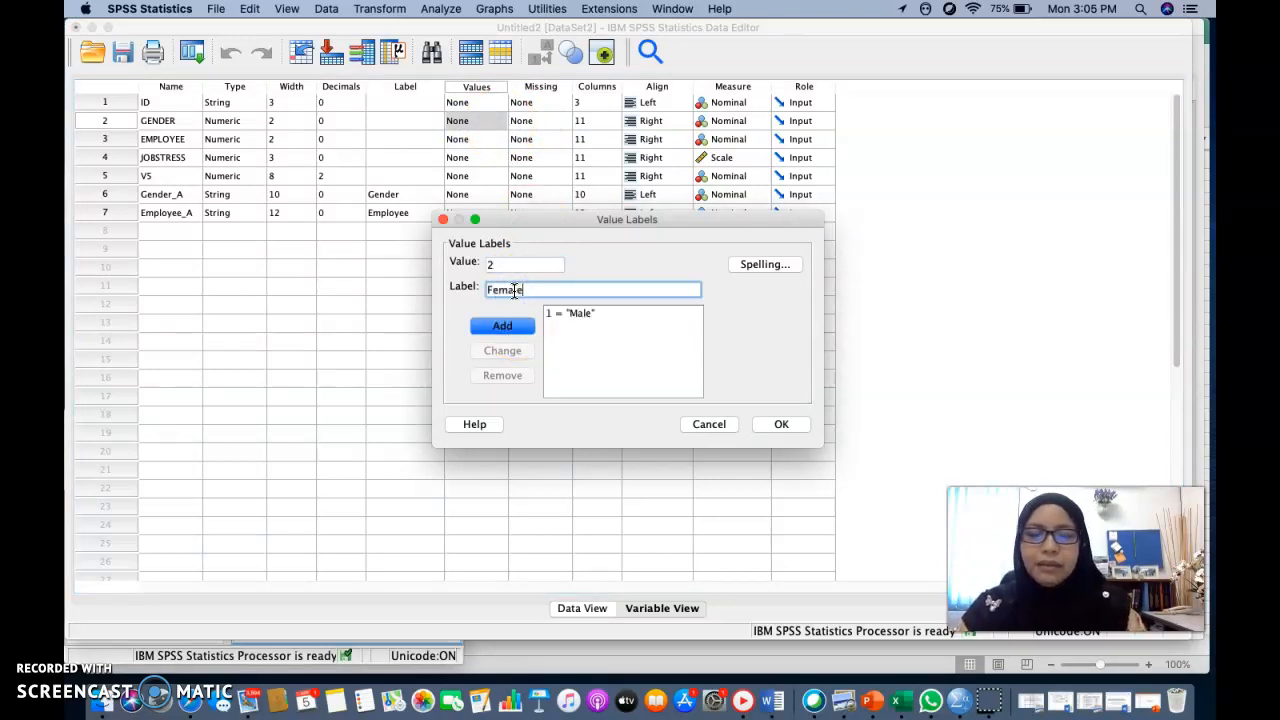
{"action": "left_click", "coordinate": [502, 326]}
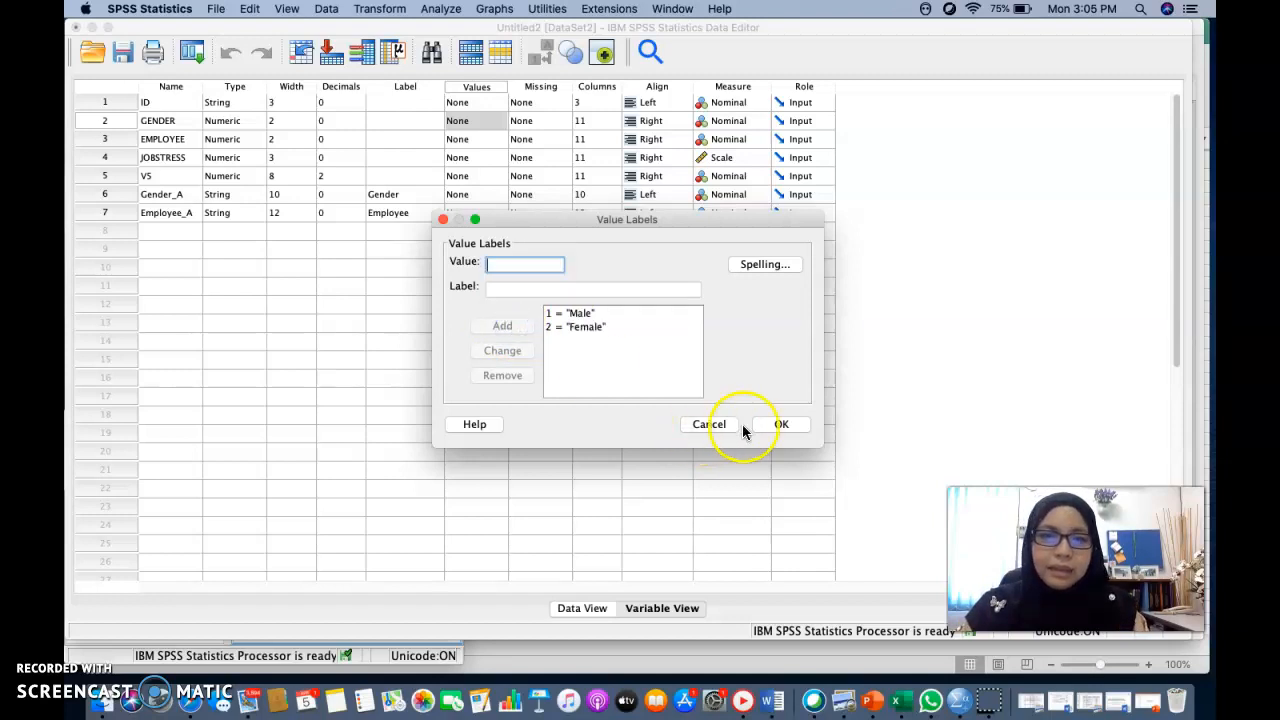
{"action": "left_click", "coordinate": [782, 424]}
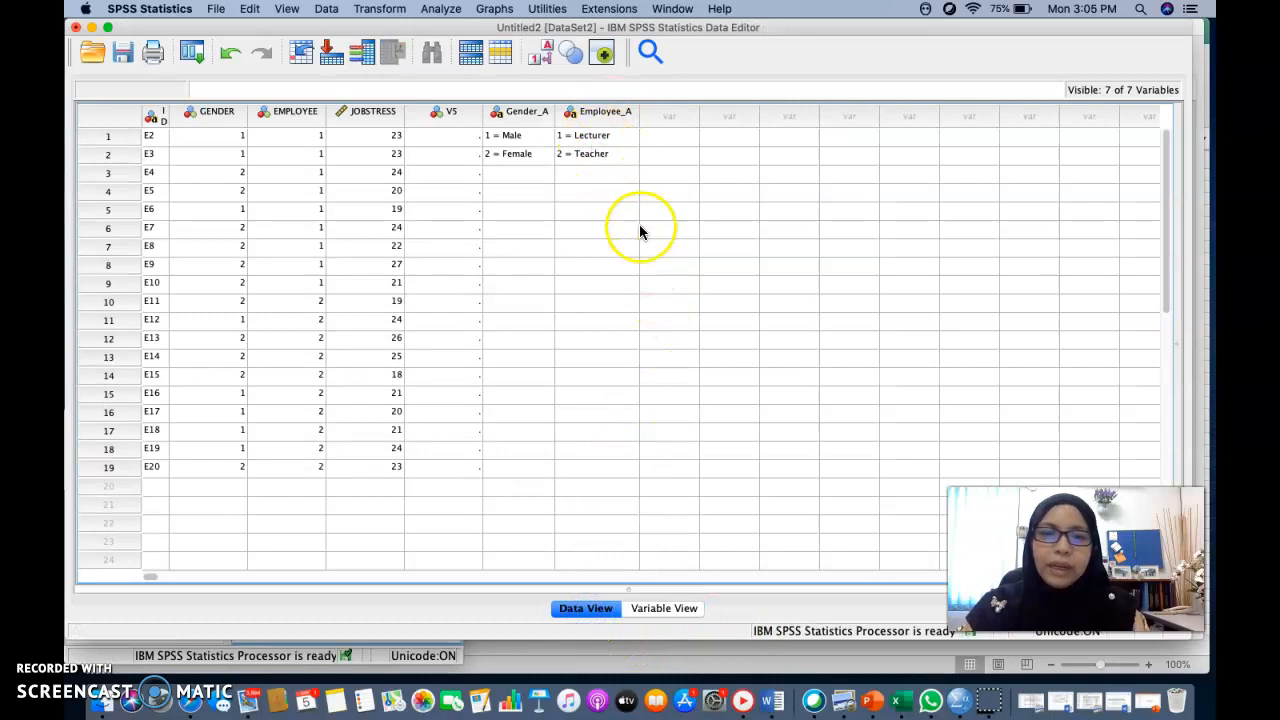
{"action": "left_click", "coordinate": [662, 608]}
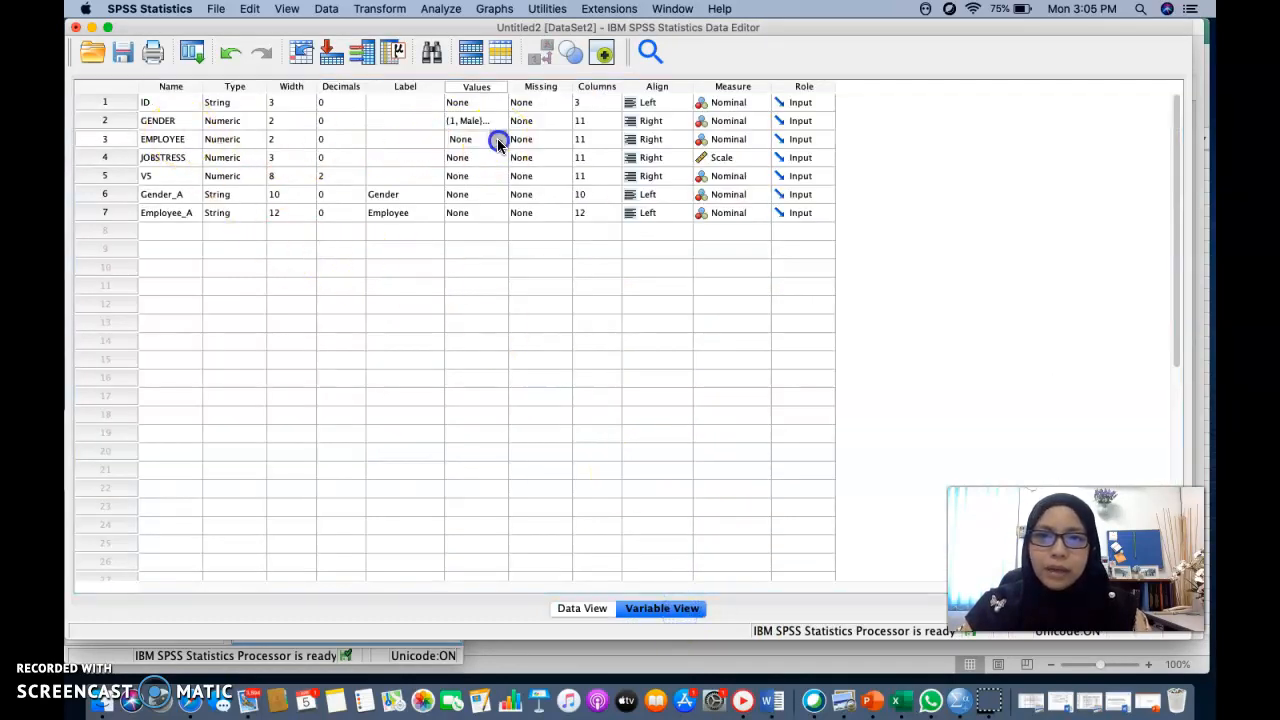
Give EMPLOYEE value labels 1 = Lecturer and 2 = Teacher
{"action": "left_click", "coordinate": [498, 139]}
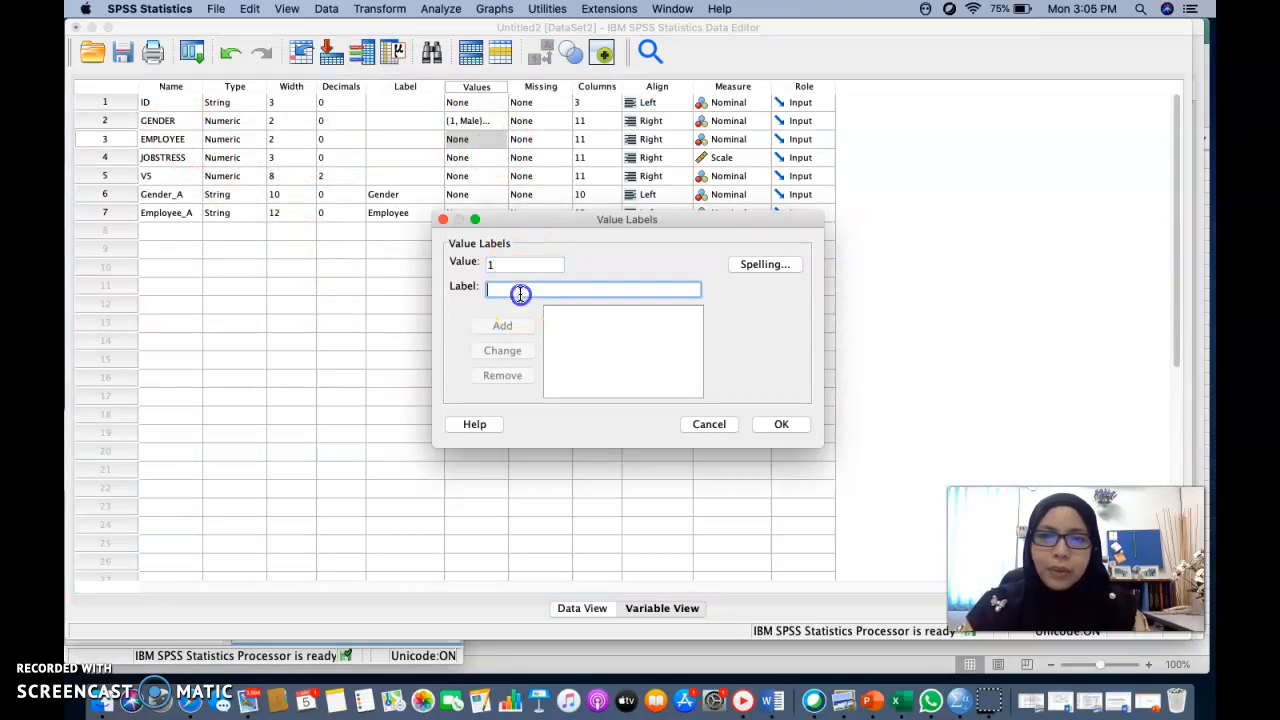
{"action": "type", "text": "Lectr"}
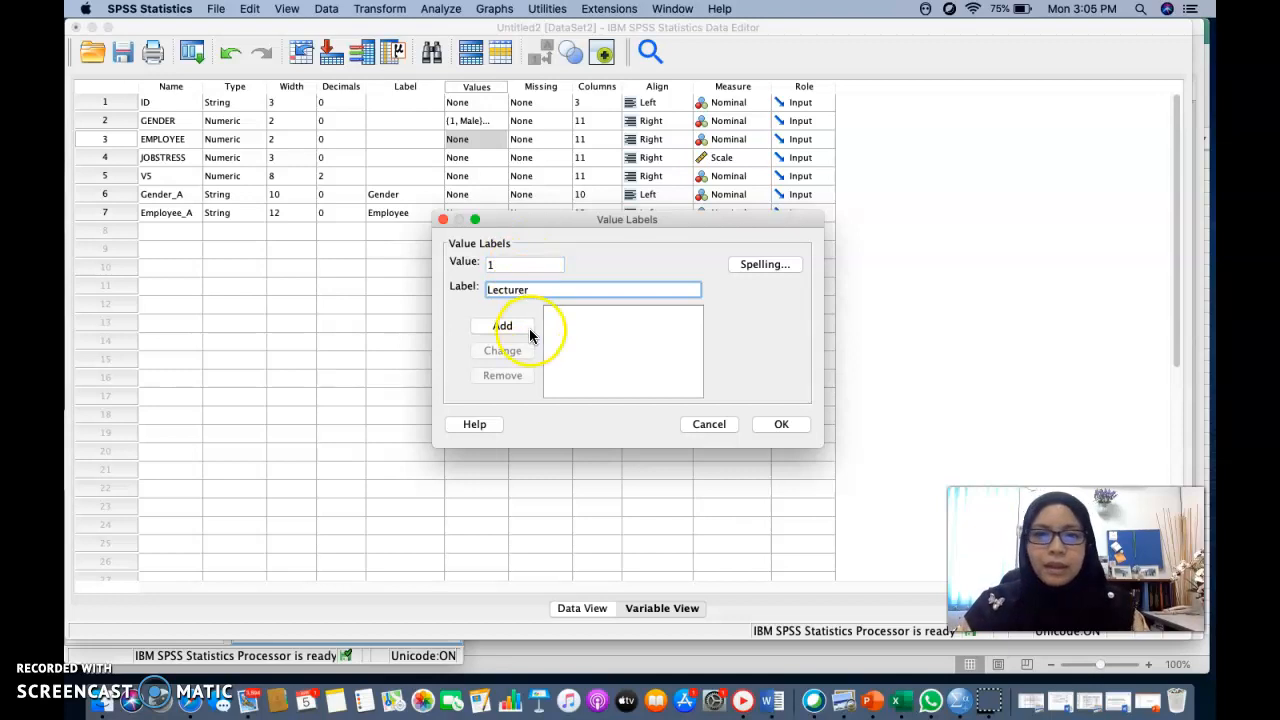
{"action": "left_click", "coordinate": [502, 325]}
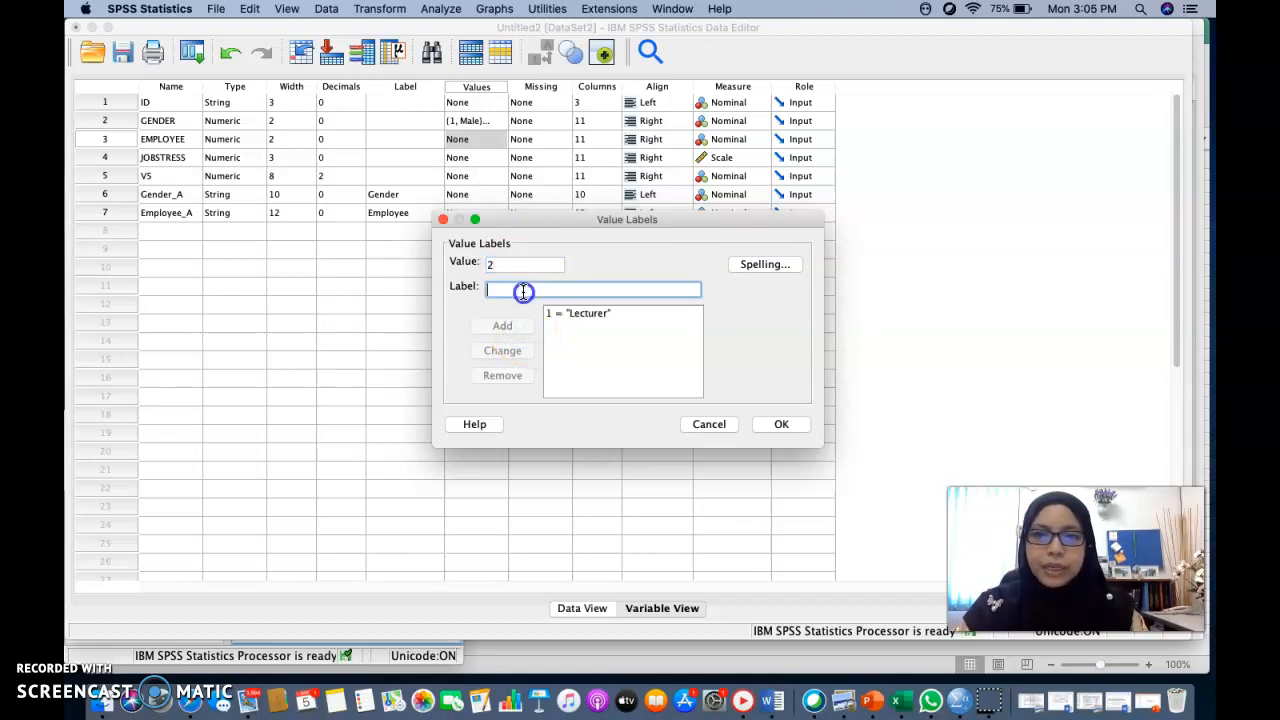
{"action": "type", "text": "Teacher"}
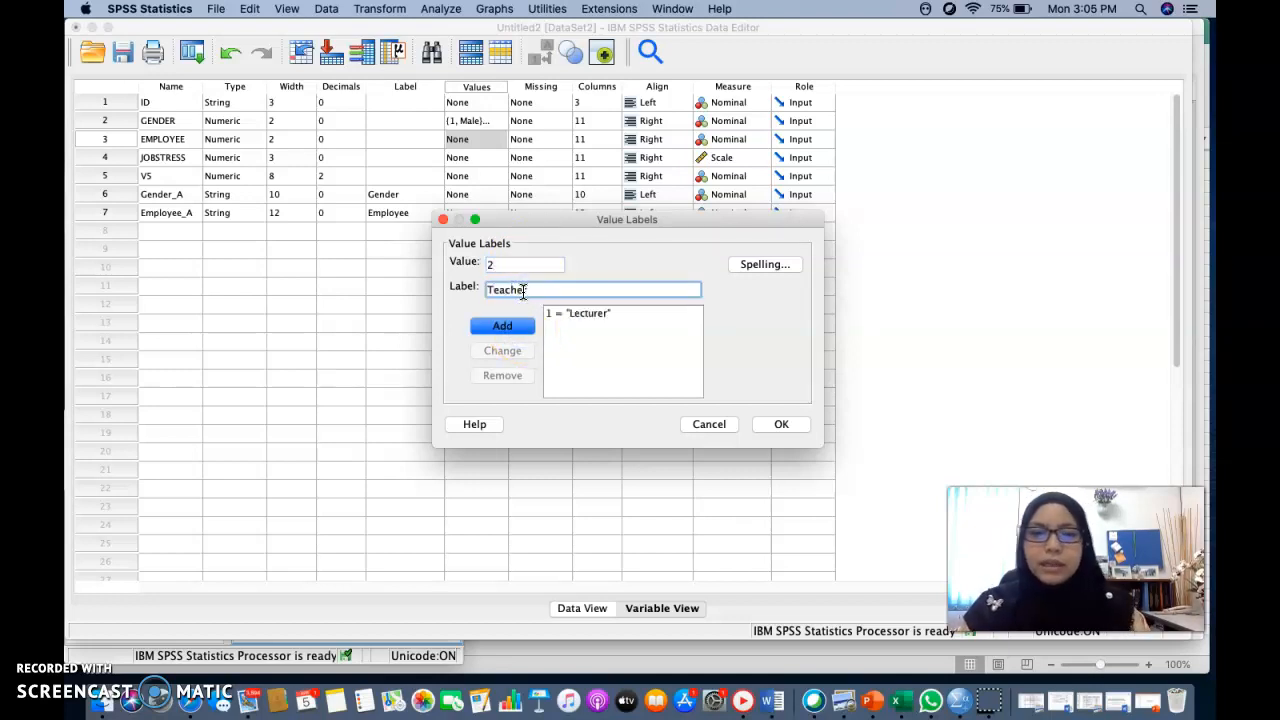
{"action": "left_click", "coordinate": [781, 424]}
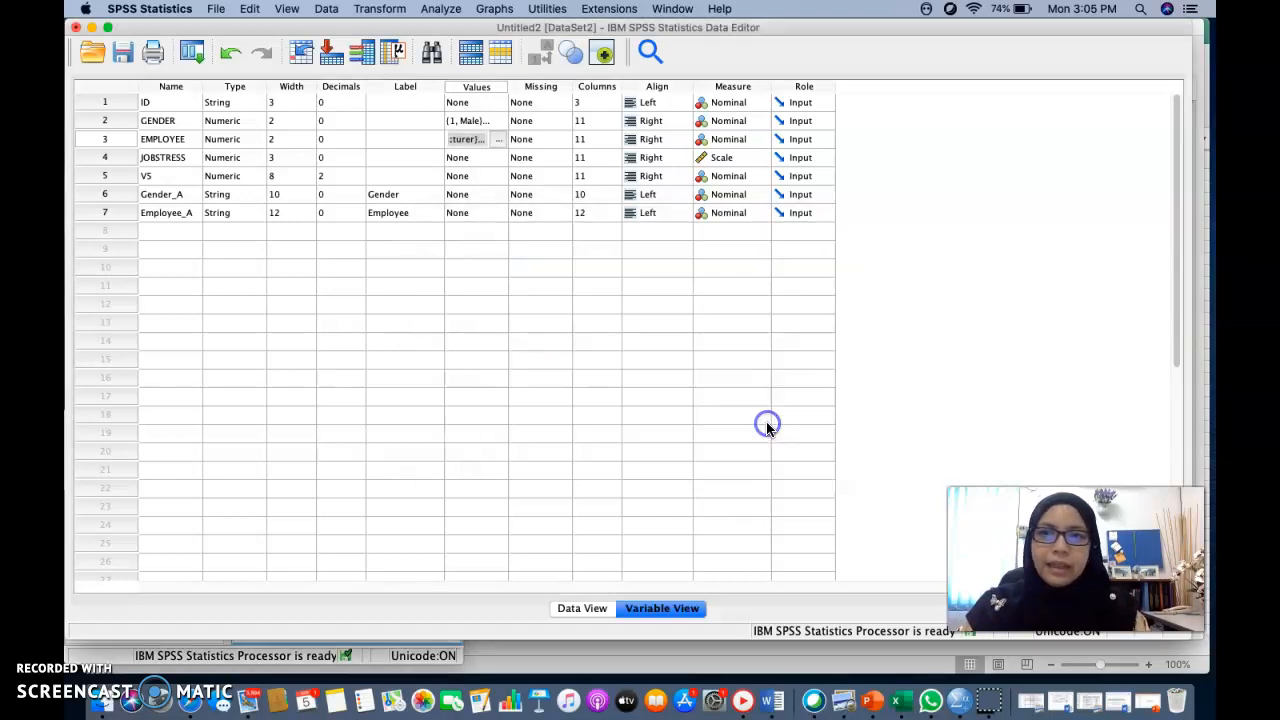
{"action": "left_click", "coordinate": [105, 194]}
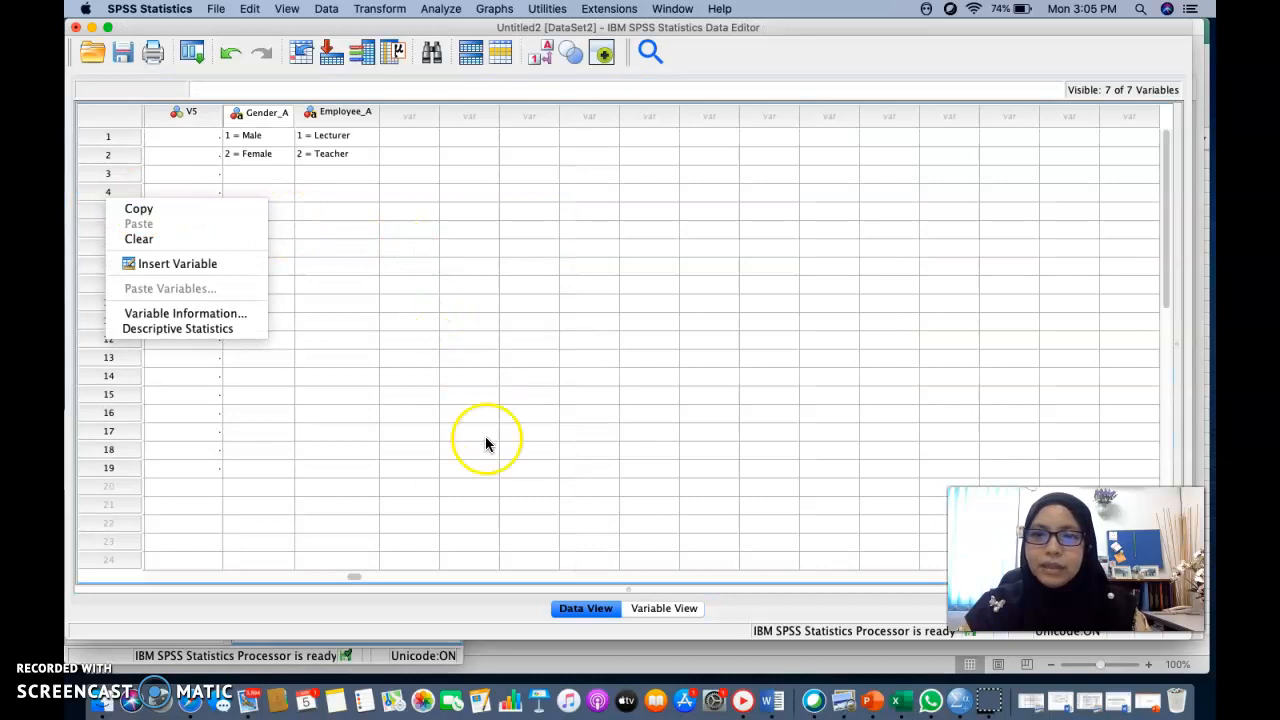
Clear the Gender_A, Employee_A and V5 columns from the dataset
{"action": "left_click", "coordinate": [663, 608]}
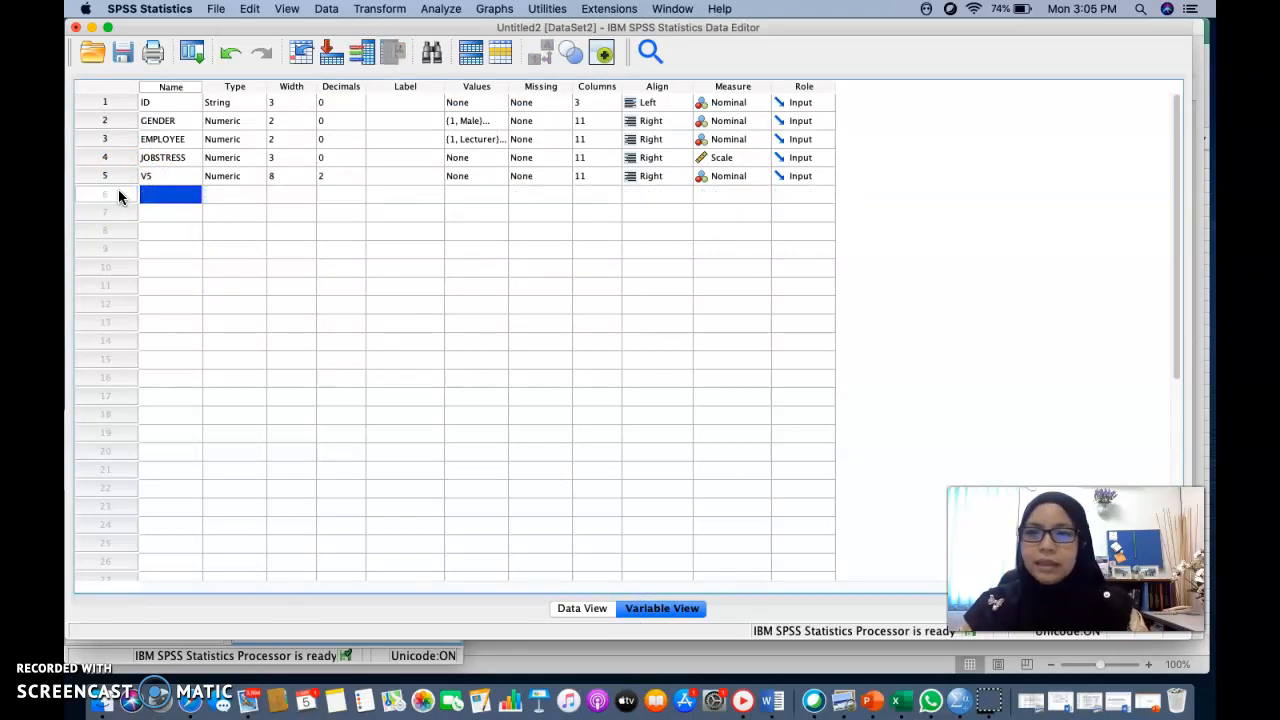
{"action": "left_click", "coordinate": [170, 249]}
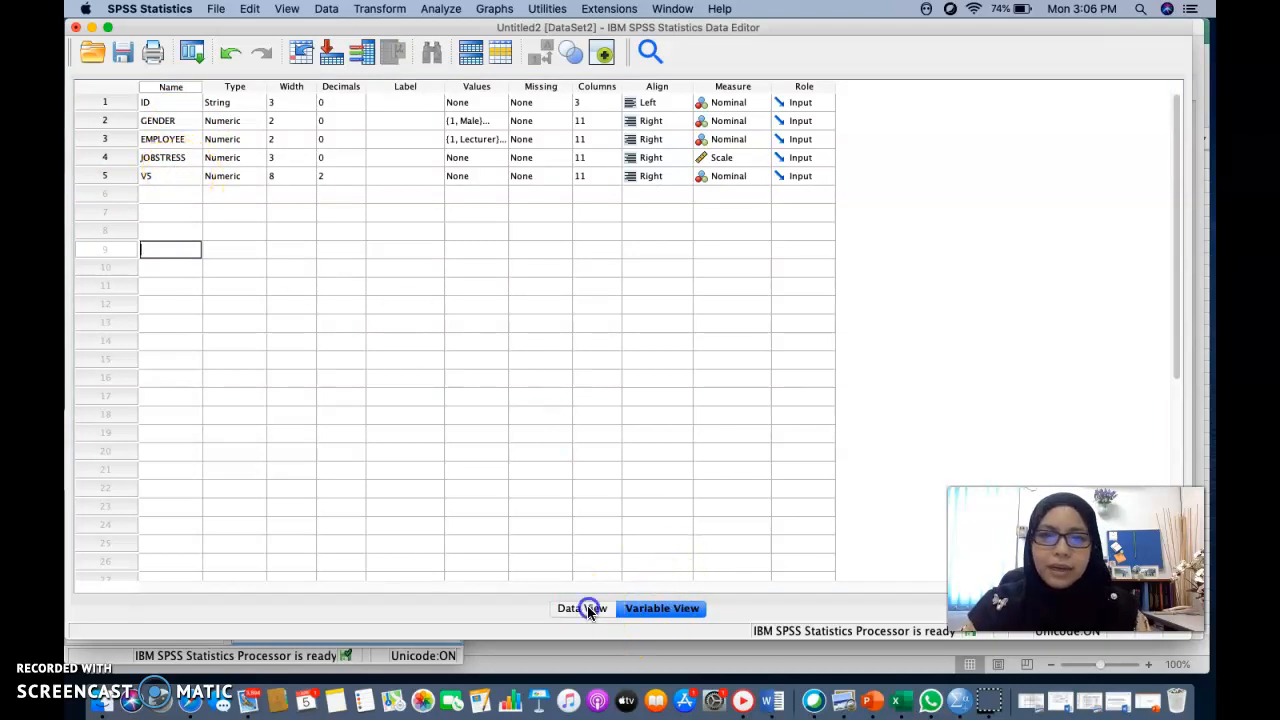
{"action": "left_click", "coordinate": [585, 608]}
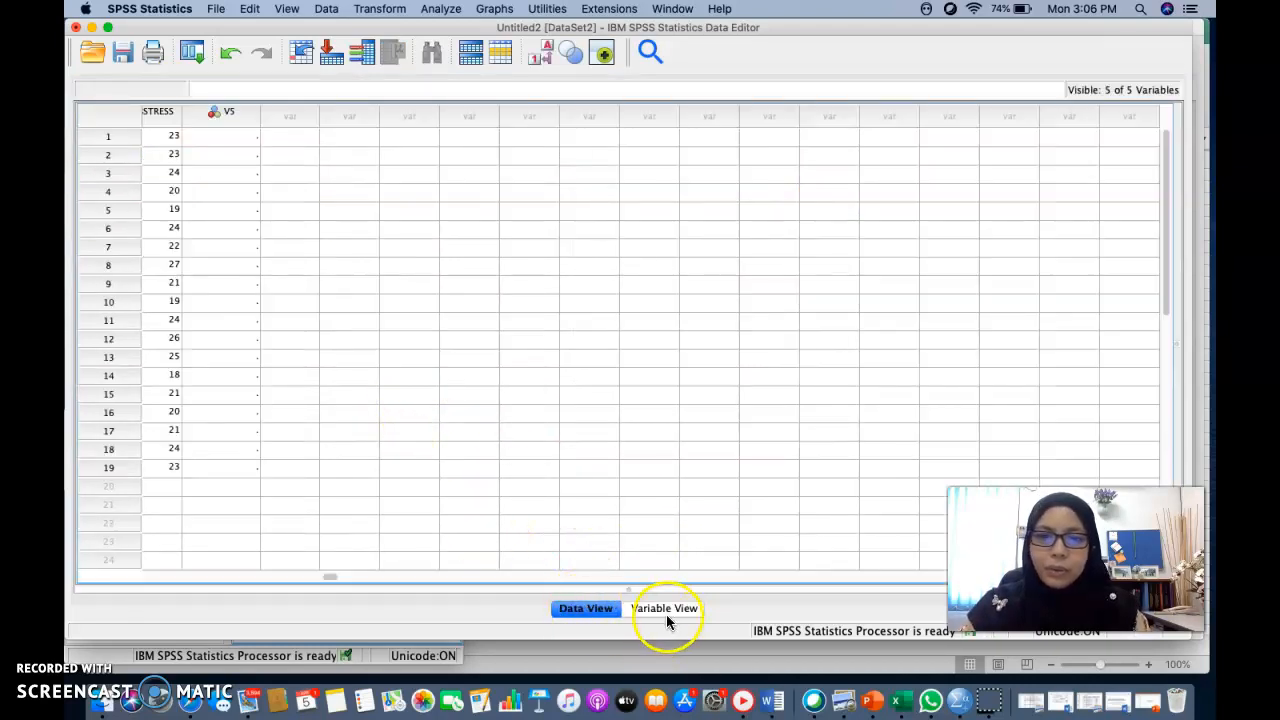
{"action": "right_click", "coordinate": [108, 175]}
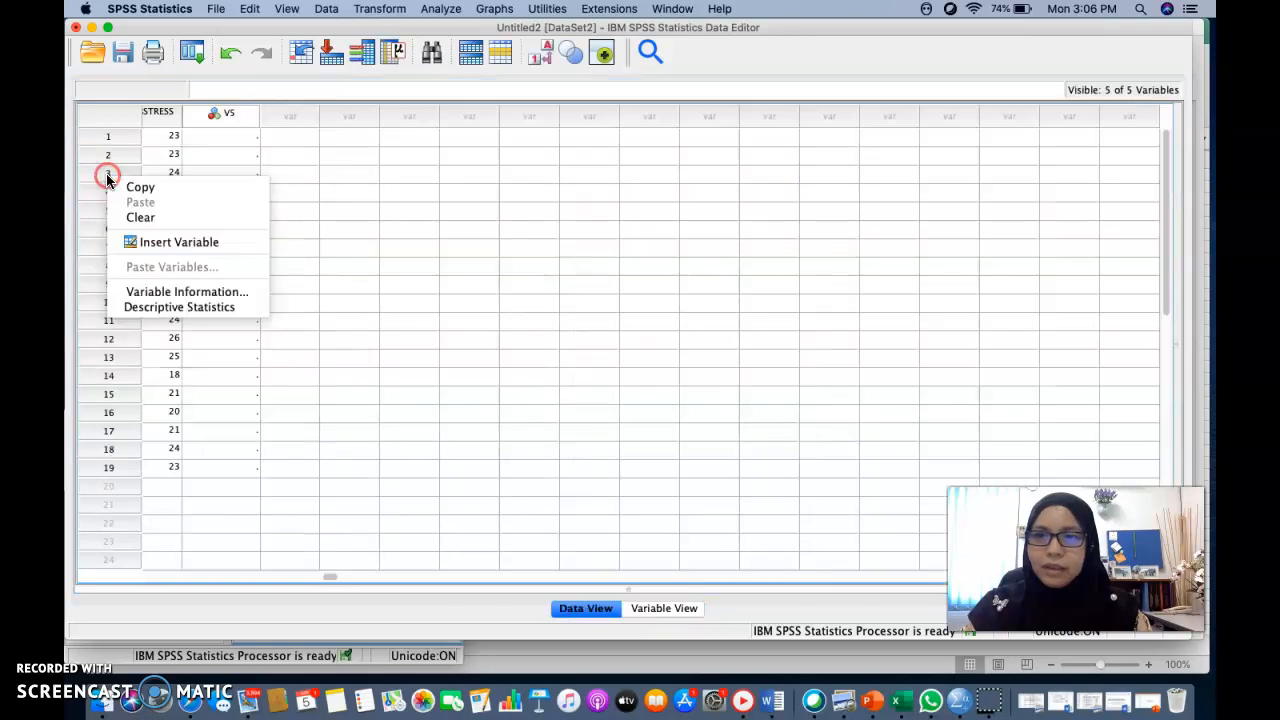
{"action": "left_click", "coordinate": [662, 608]}
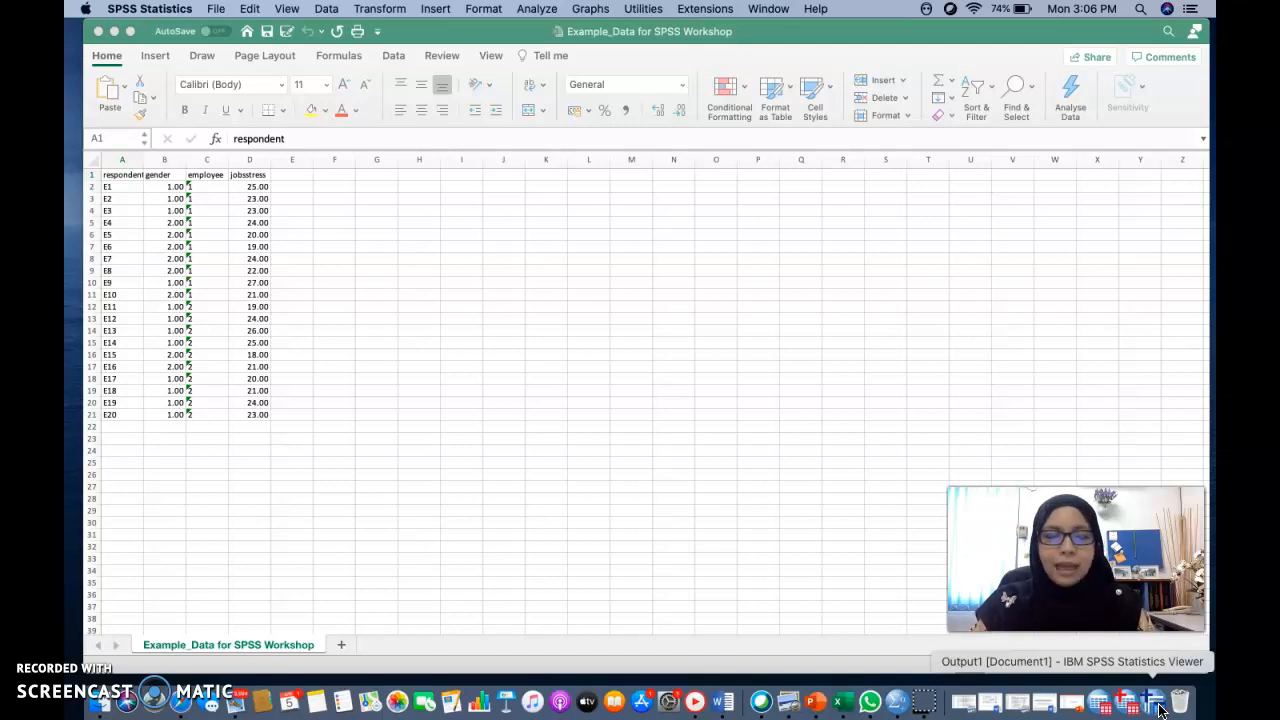
{"action": "left_click", "coordinate": [1130, 700]}
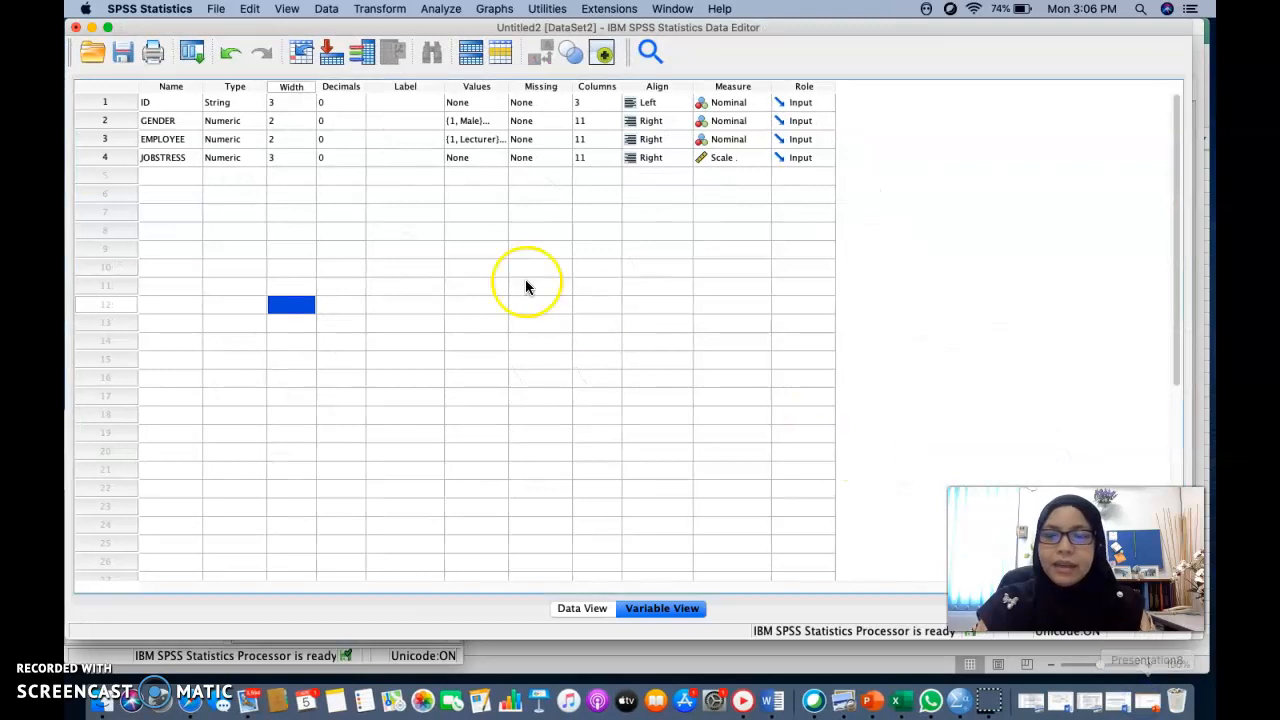
{"action": "mouse_move", "coordinate": [407, 230]}
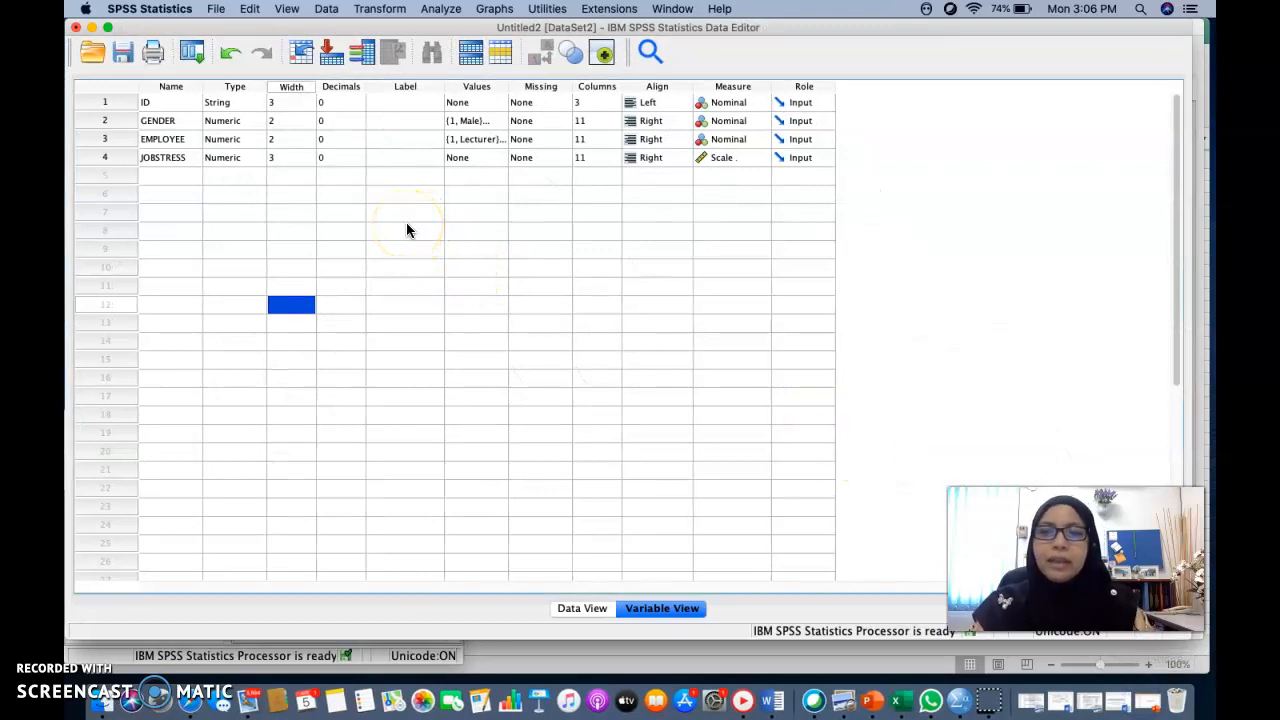